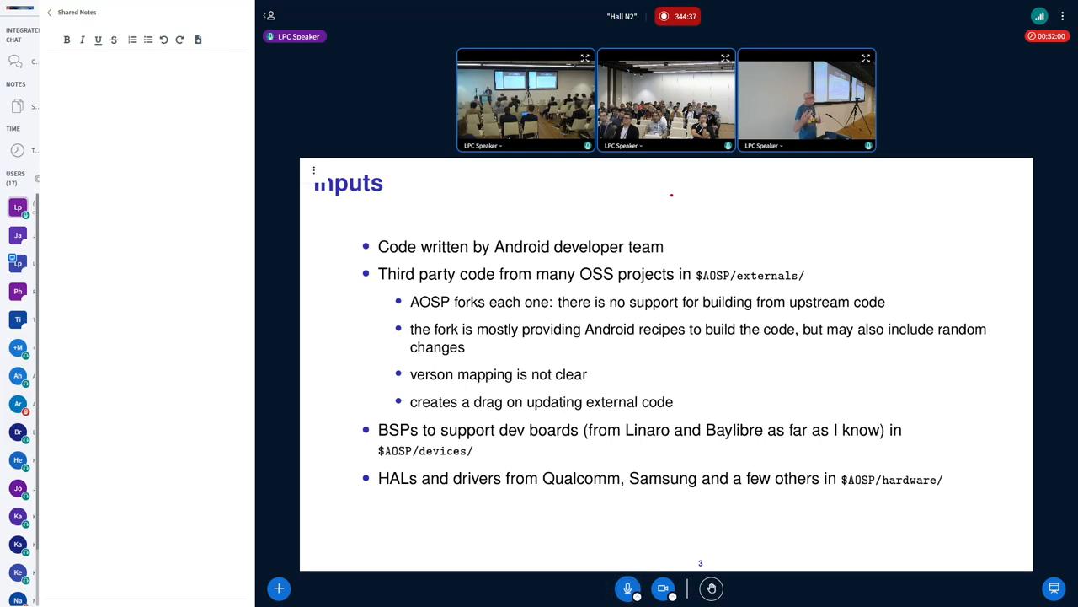
pyautogui.write('Kanishkavikram Purohit')
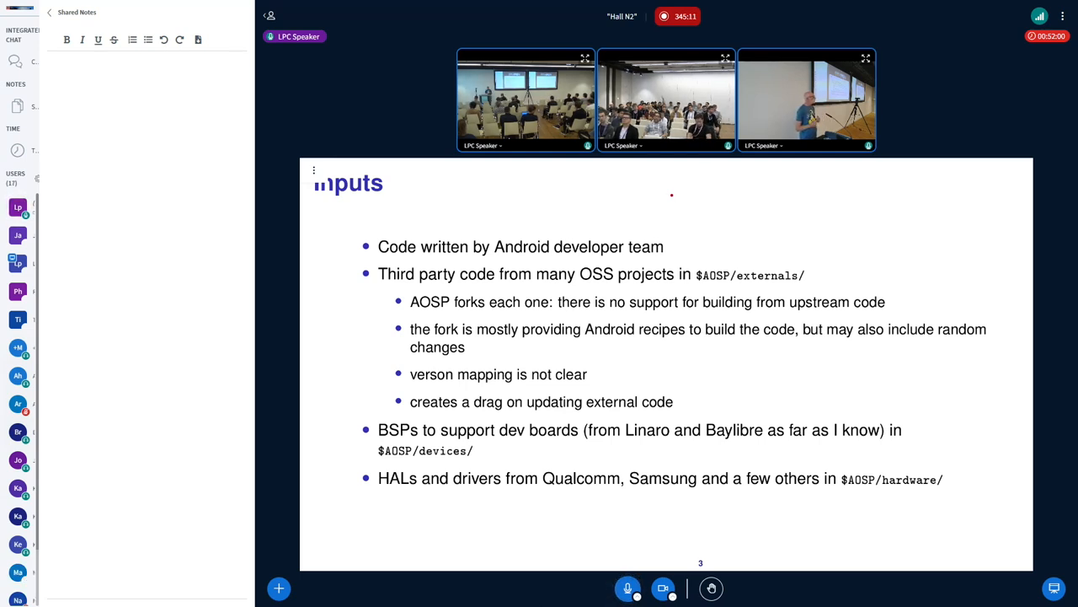
pyautogui.write('Tim Bird')
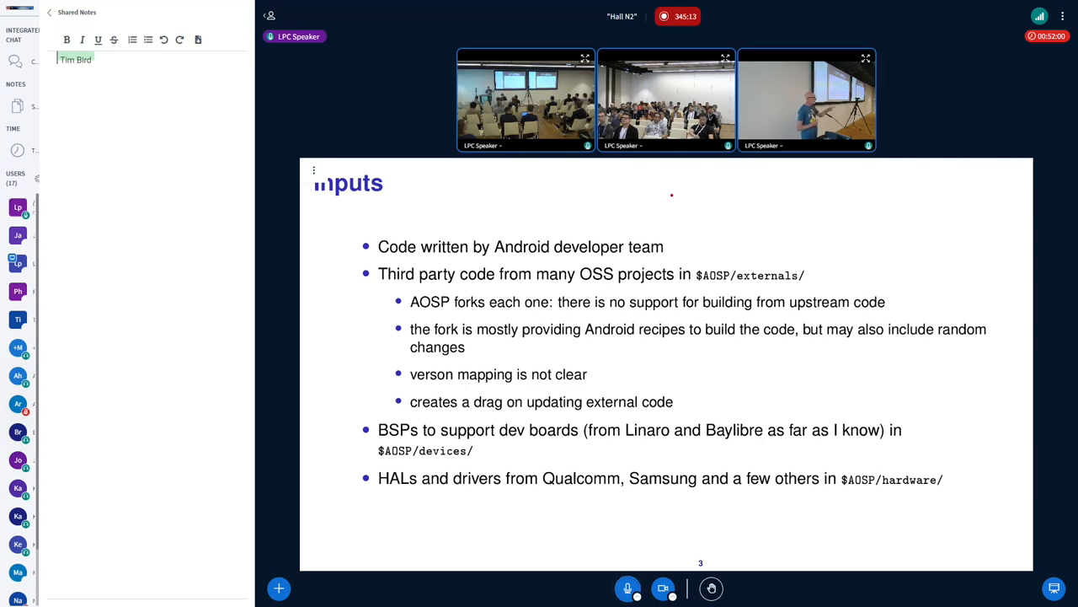